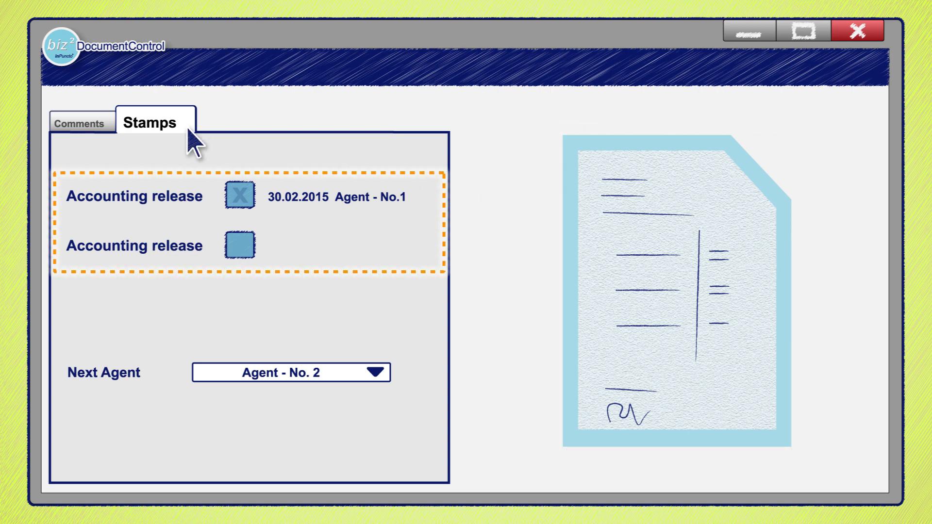
{"action": "mouse_move", "coordinate": [259, 220]}
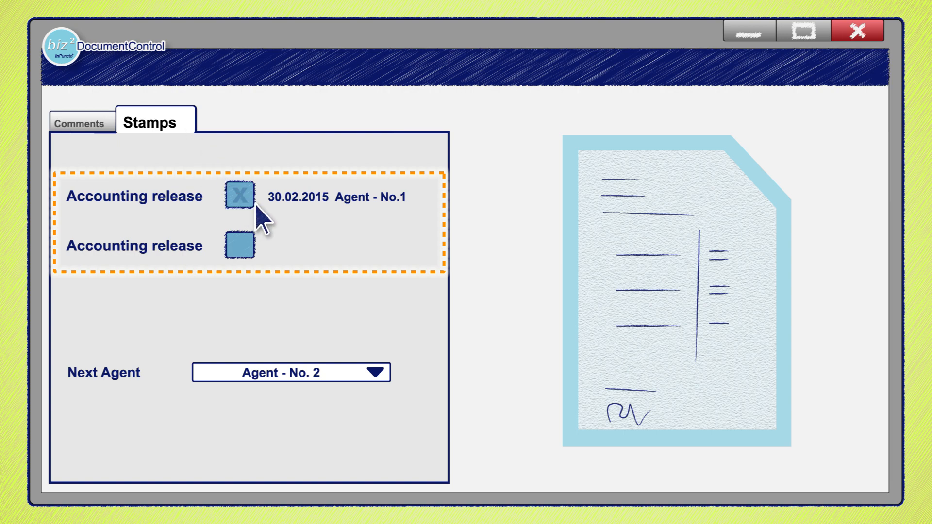
{"action": "mouse_move", "coordinate": [273, 230]}
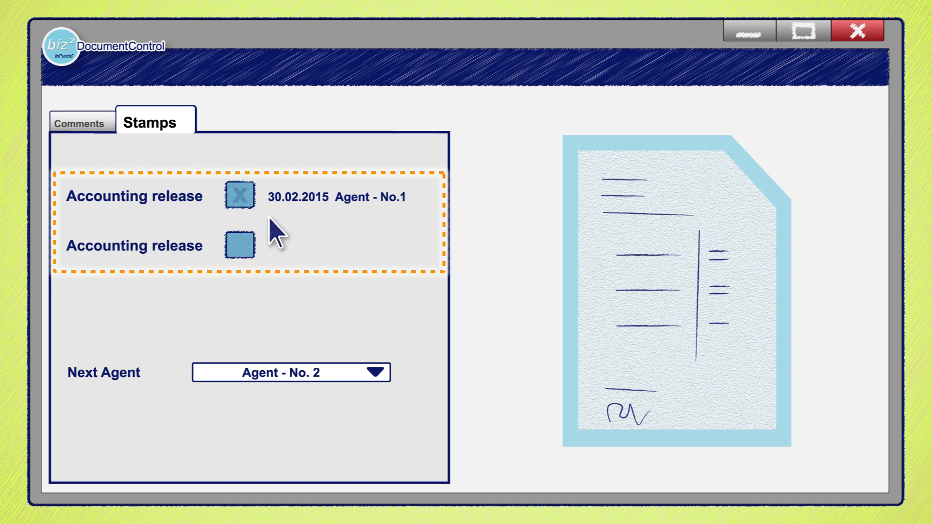
Tick the Accounting release stamp dated 30.02.2015, with Agent - No. 2 as next agent
{"action": "left_click", "coordinate": [240, 246]}
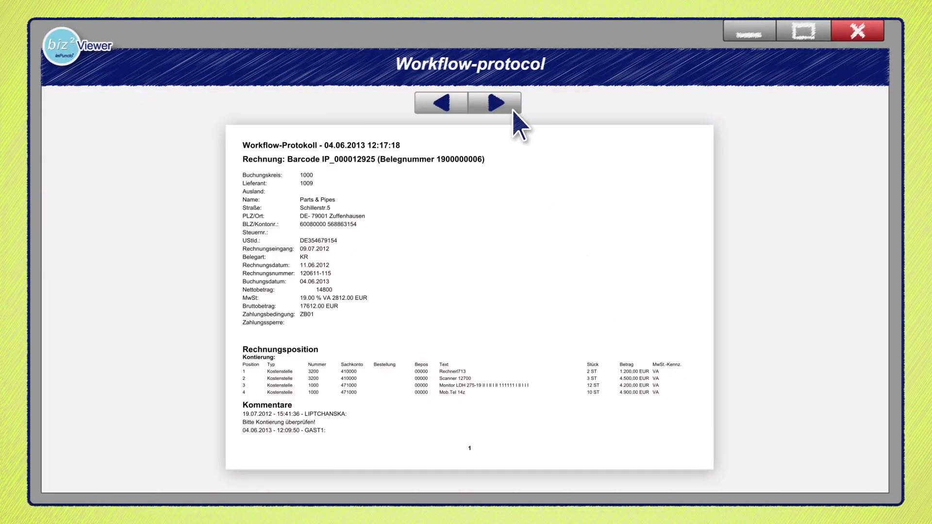
Page forward twice in the workflow protocol to page 3
{"action": "left_click", "coordinate": [495, 103]}
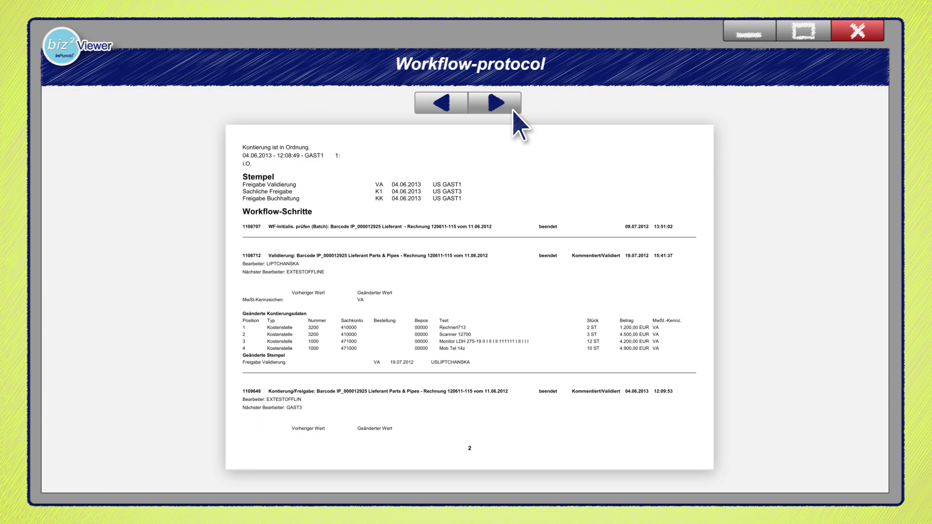
{"action": "left_click", "coordinate": [496, 102]}
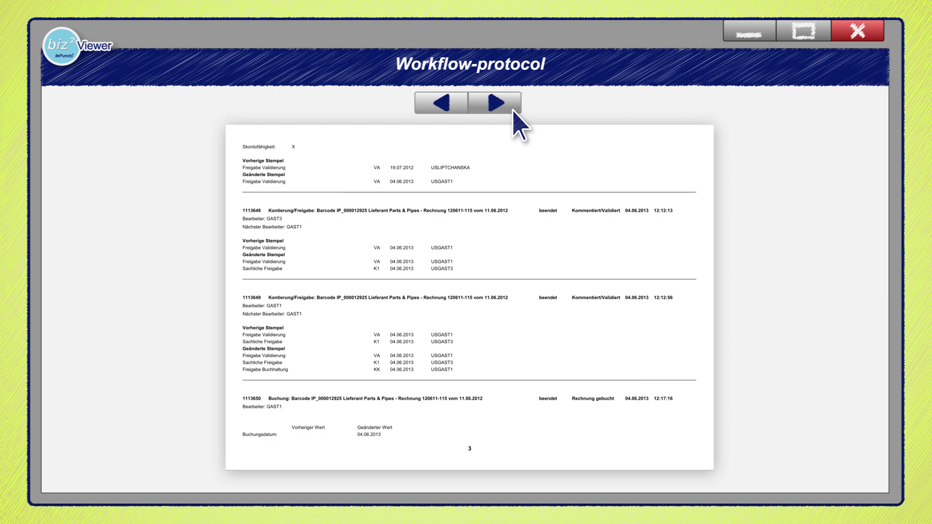